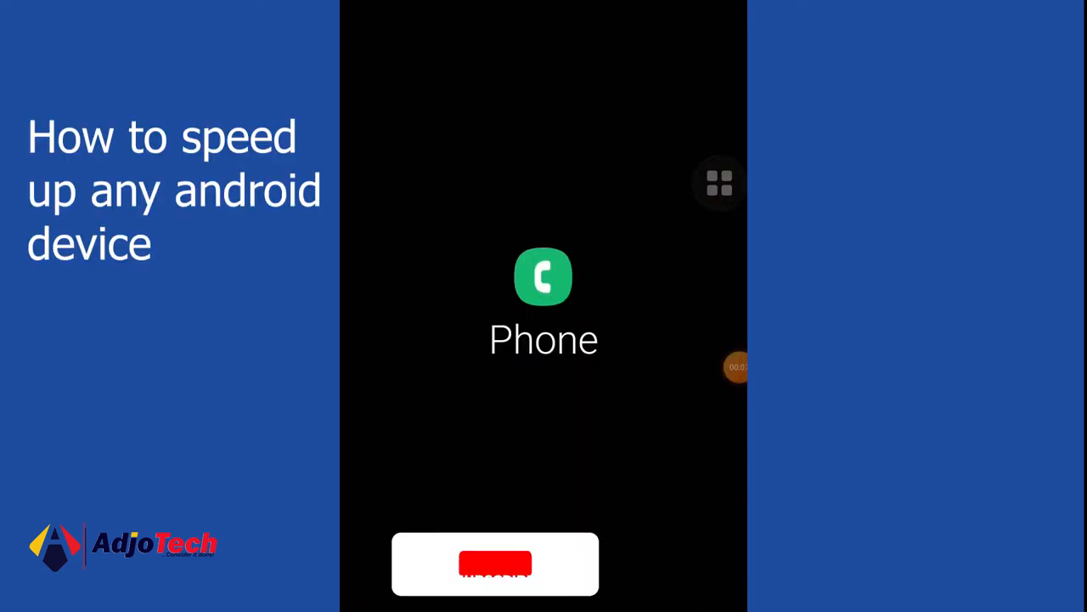
- Bring up the dialler keypad and start entering the service code *#9900#
{"action": "left_click", "coordinate": [544, 276]}
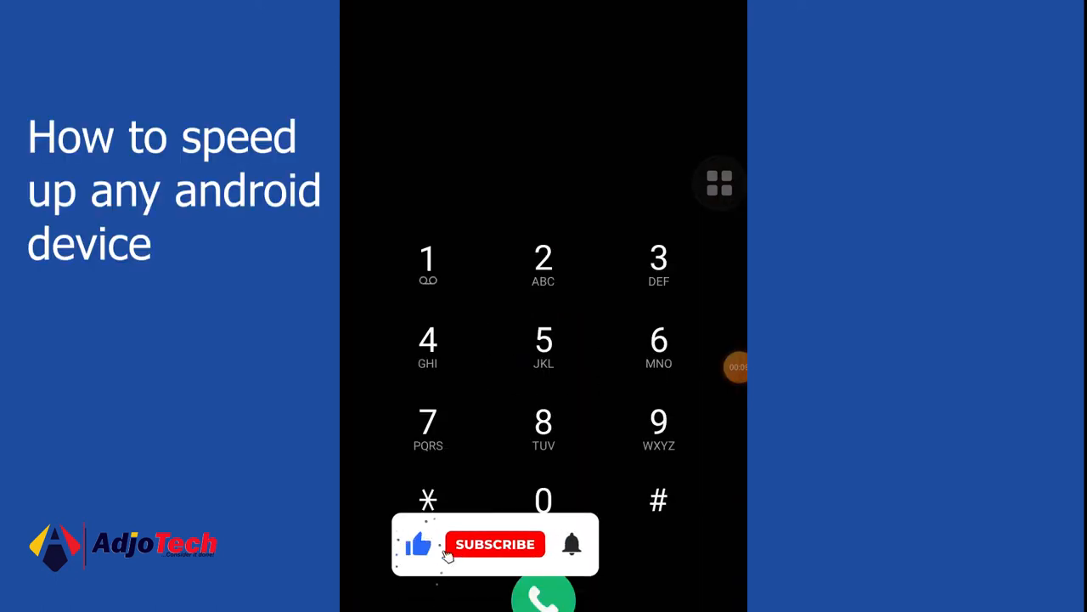
{"action": "left_click", "coordinate": [496, 544]}
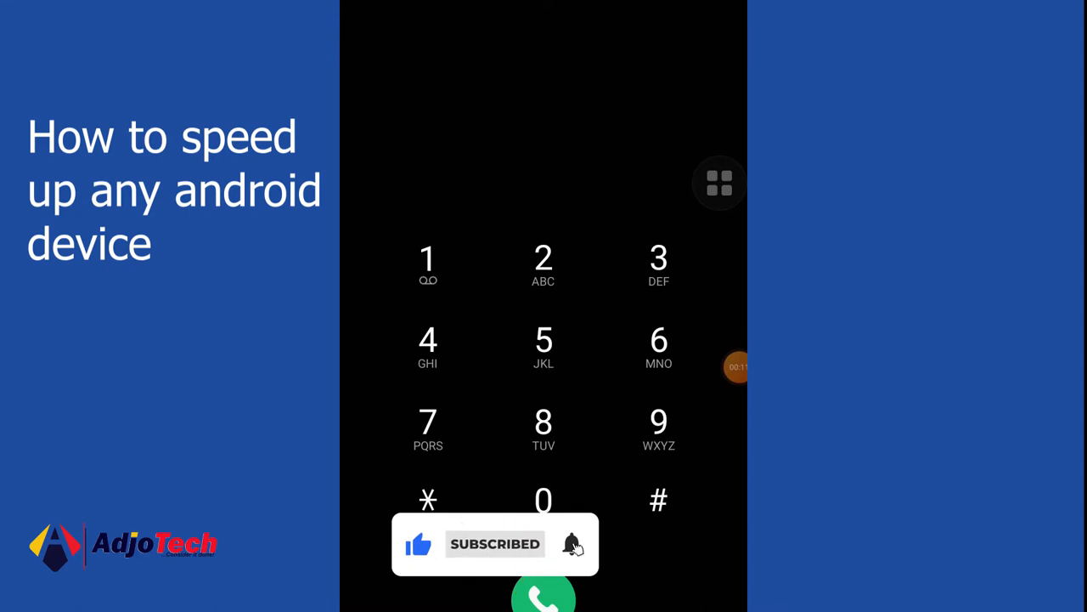
{"action": "left_click", "coordinate": [428, 503]}
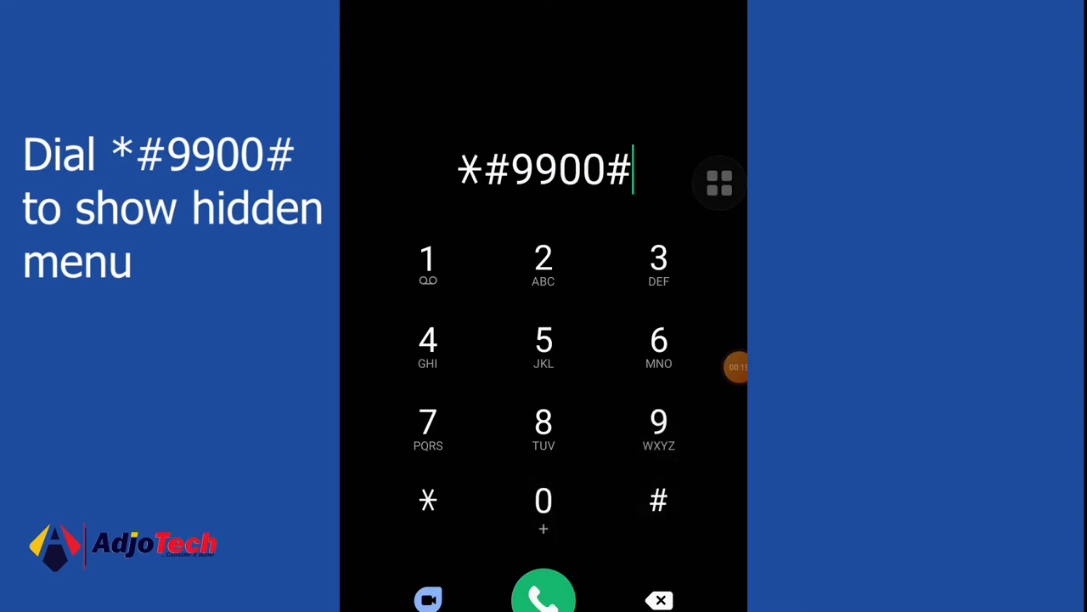
- Finish the *#9900# code and scroll the hidden menu down to Debug Level Enabled/MID
{"action": "left_click", "coordinate": [543, 597]}
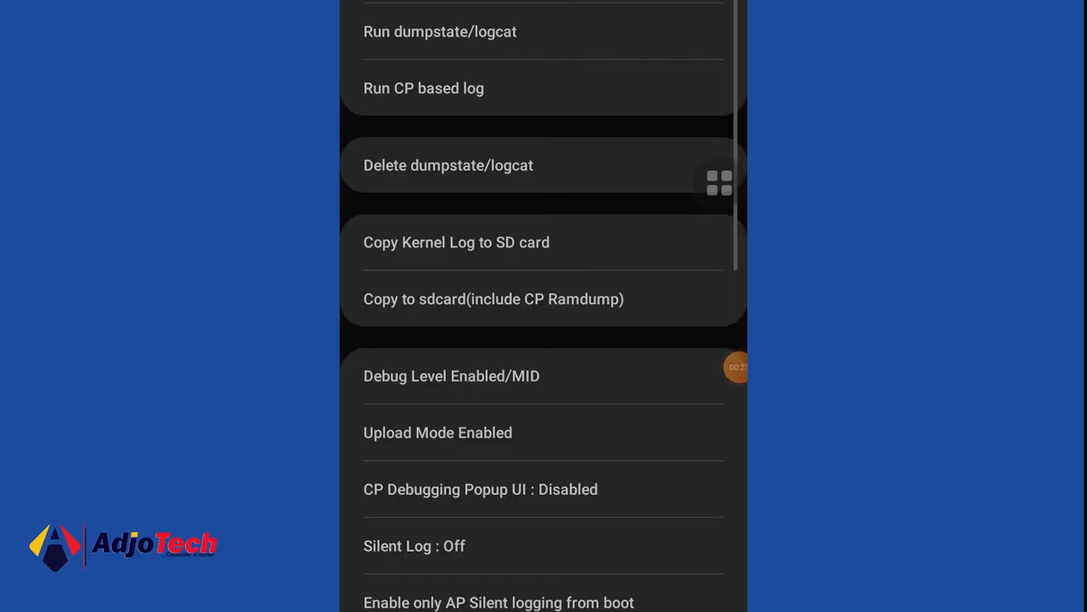
{"action": "scroll", "scroll_direction": "down", "scroll_amount": 3}
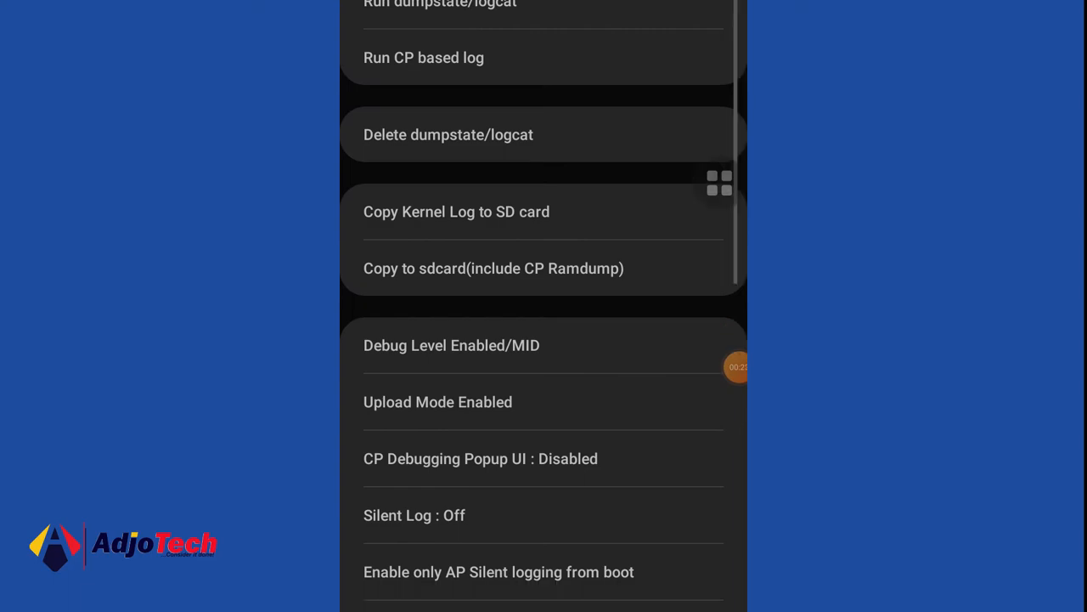
{"action": "scroll", "scroll_direction": "down", "scroll_amount": 3}
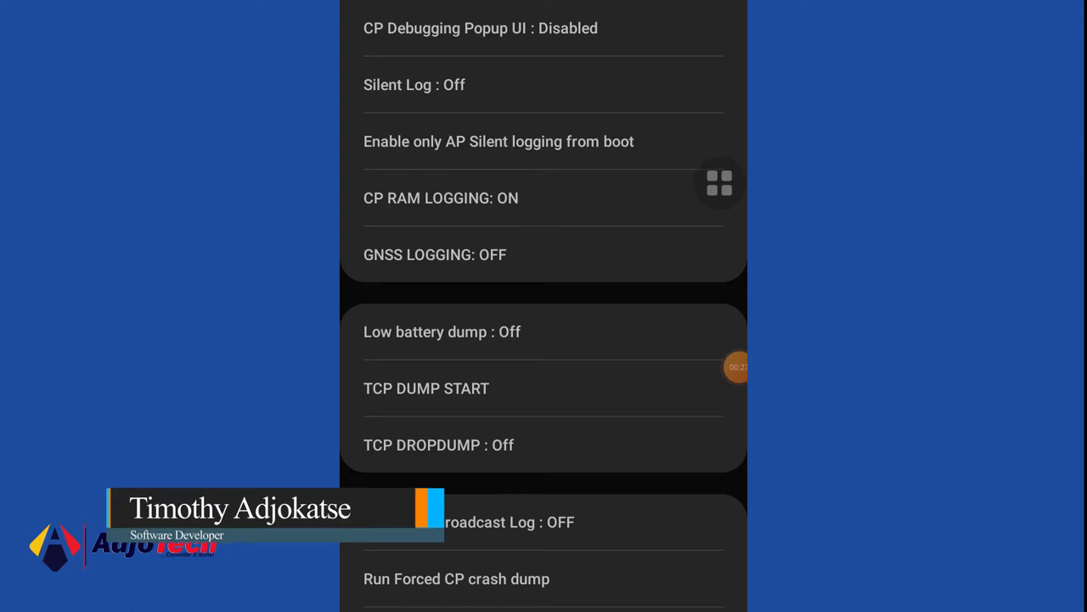
{"action": "scroll", "scroll_direction": "down", "scroll_amount": 3}
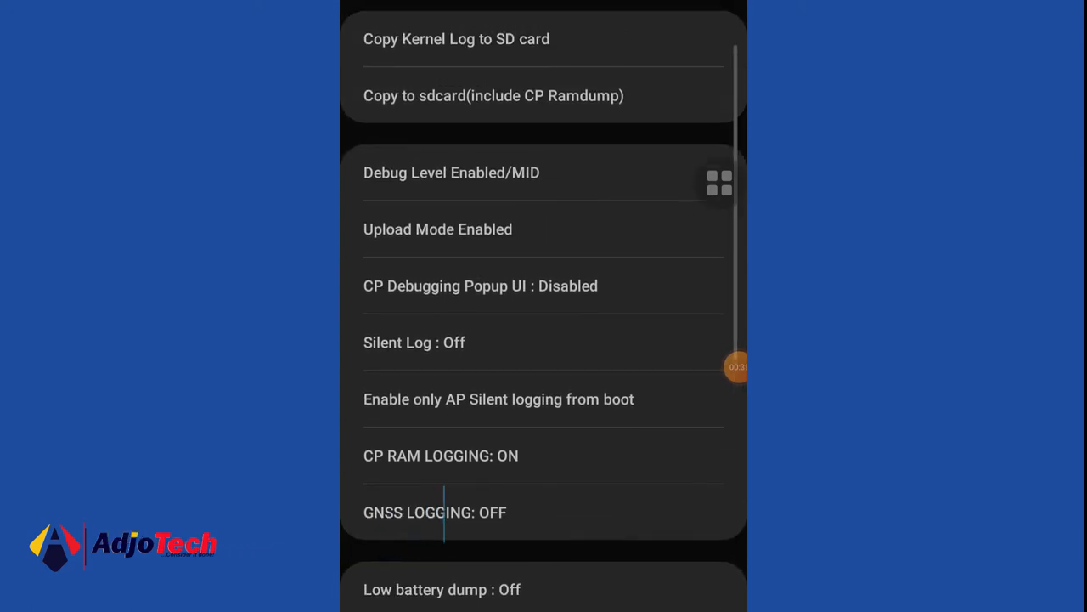
{"action": "scroll", "scroll_direction": "down", "scroll_amount": 3}
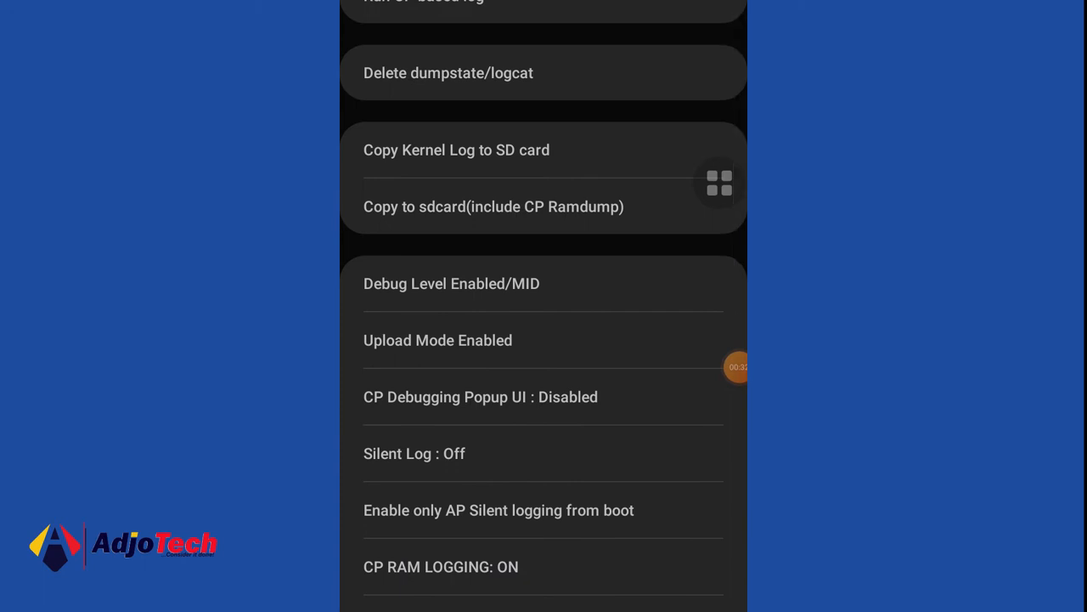
- Choose MID in the Debug Level dialog so the phone restarts
{"action": "left_click", "coordinate": [452, 282]}
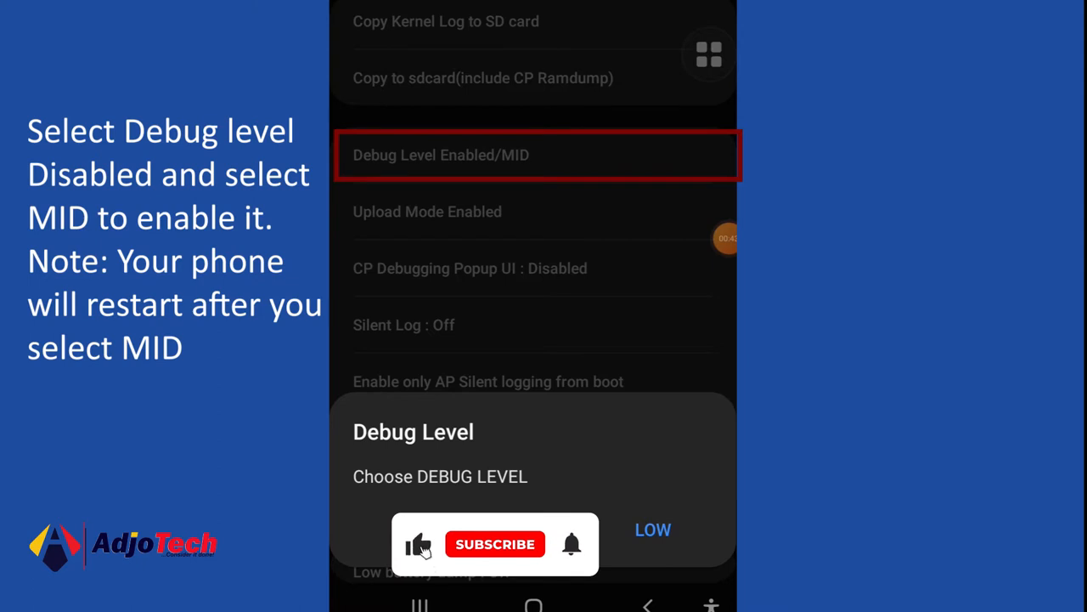
{"action": "left_click", "coordinate": [496, 544]}
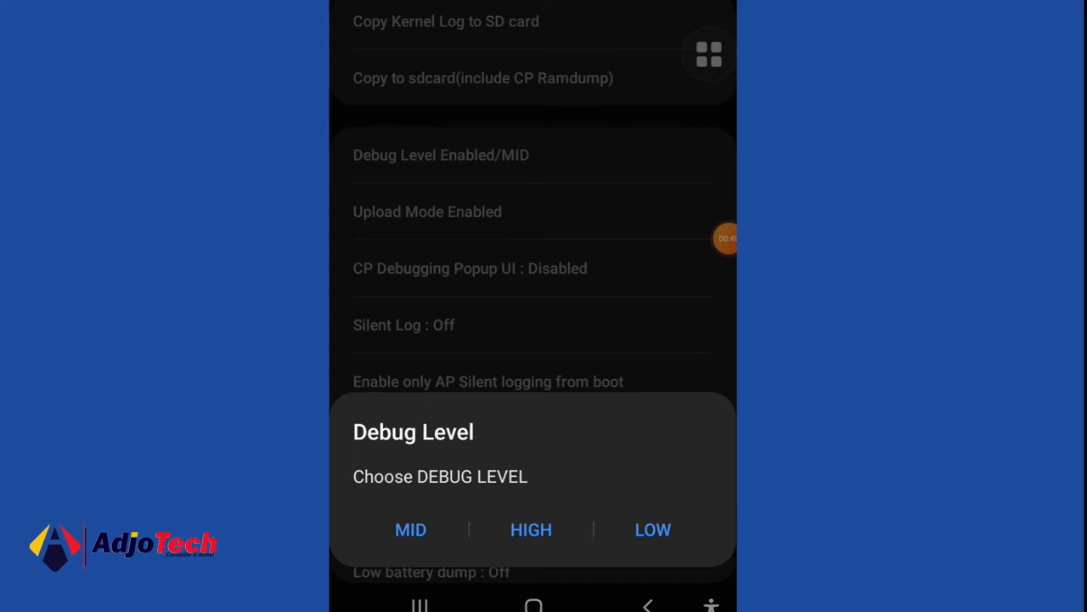
{"action": "left_click", "coordinate": [409, 531]}
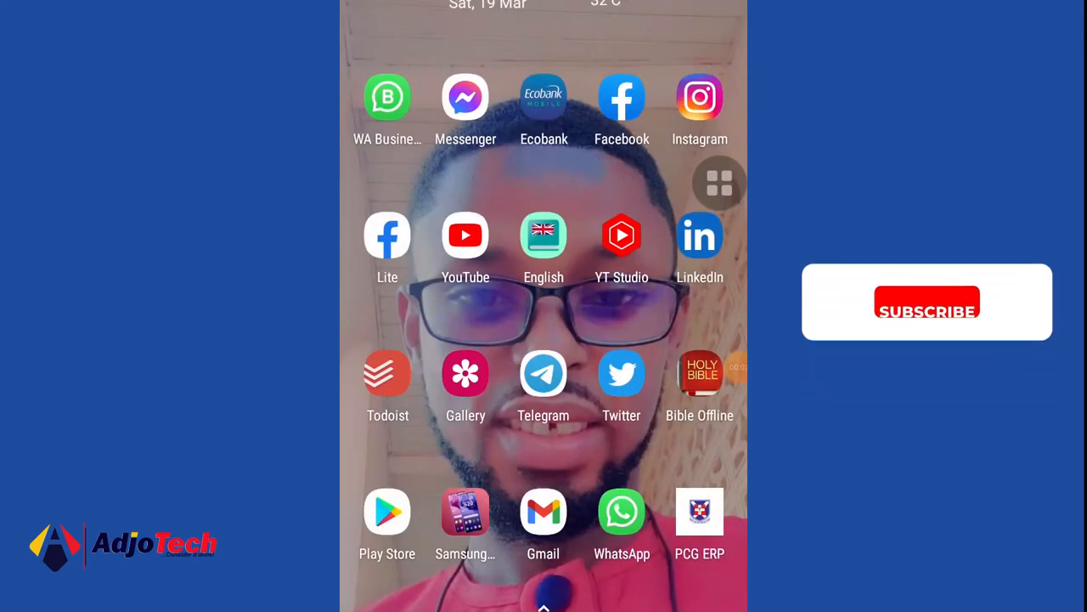
{"action": "mouse_move", "coordinate": [894, 309]}
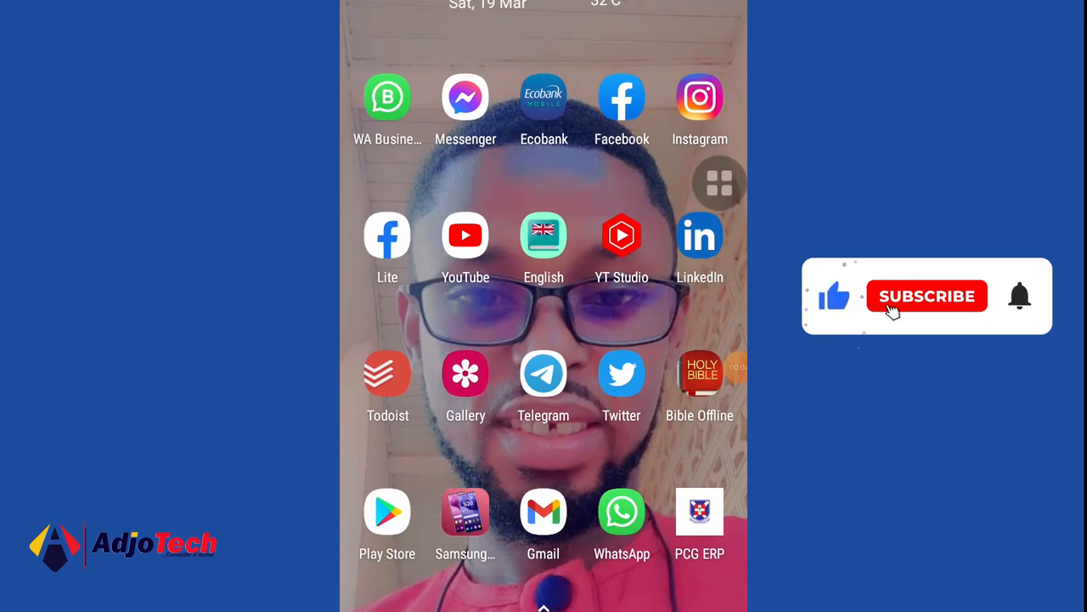
- Launch the Settings app from the home screen
{"action": "left_click", "coordinate": [927, 296]}
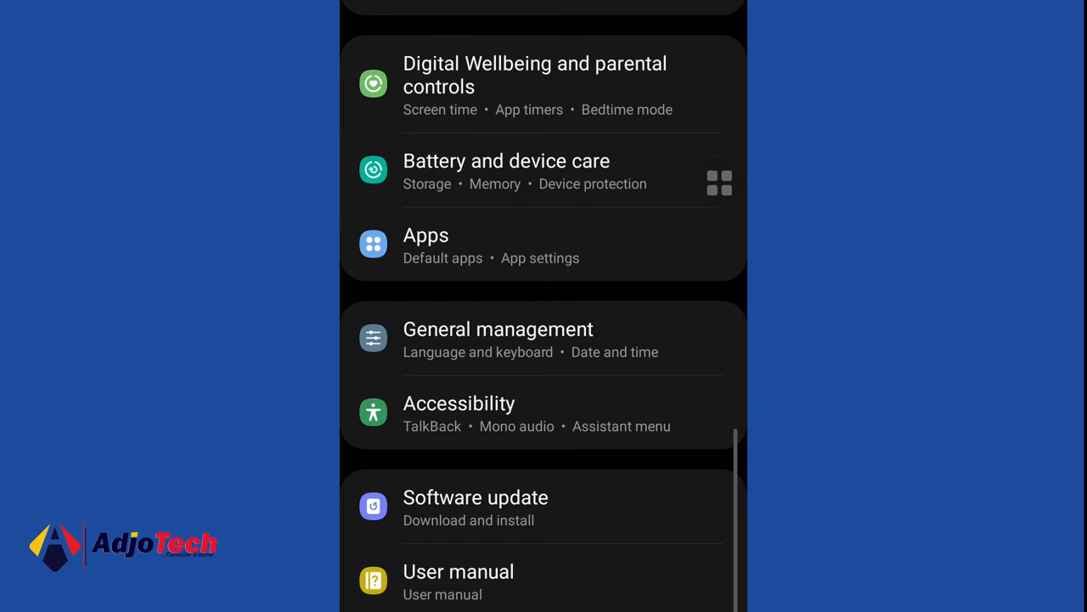
- Go to About phone > Software information and give the Build number its first unlock tap
{"action": "scroll", "scroll_direction": "down", "scroll_amount": 3}
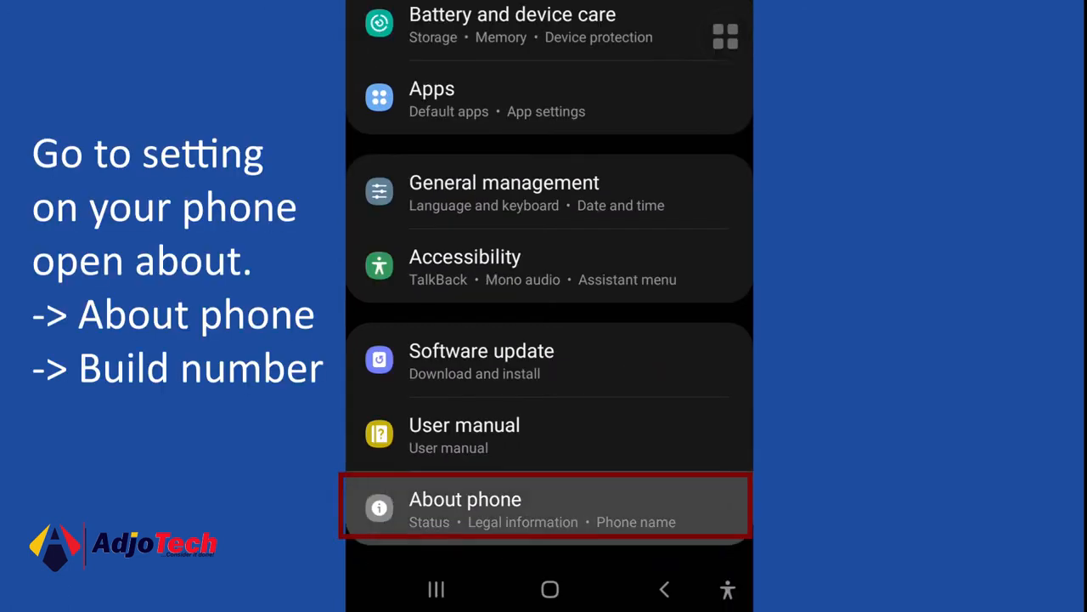
{"action": "left_click", "coordinate": [466, 499]}
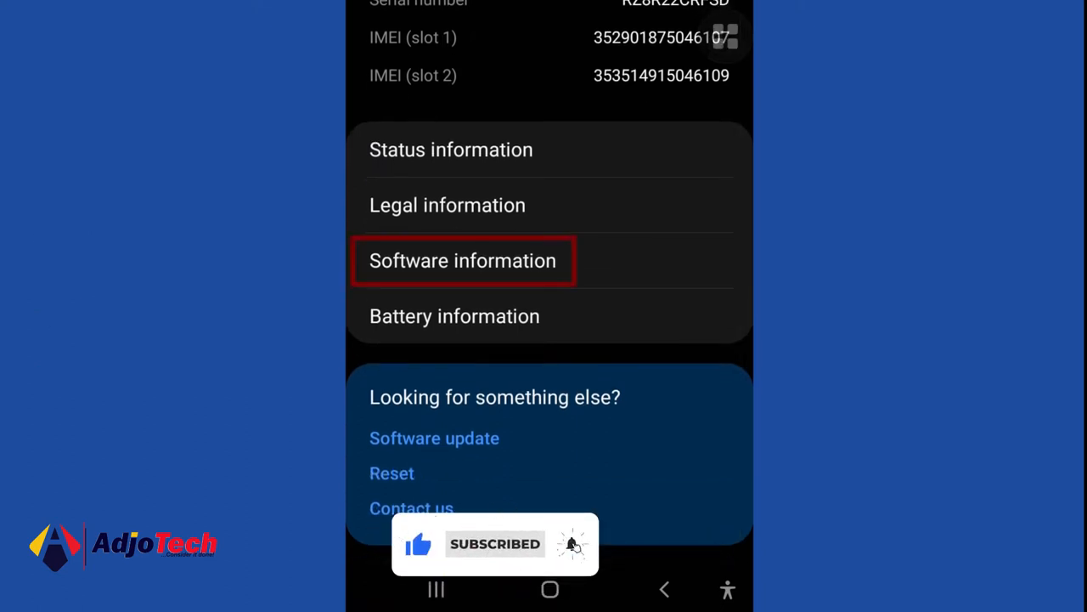
{"action": "left_click", "coordinate": [462, 261]}
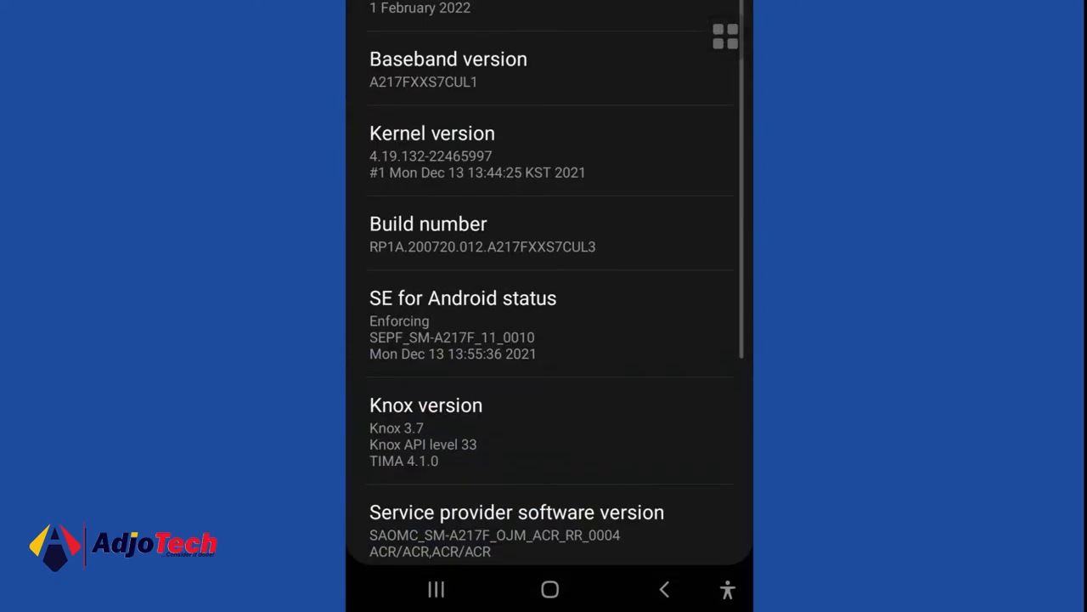
{"action": "scroll", "scroll_direction": "down", "scroll_amount": 3}
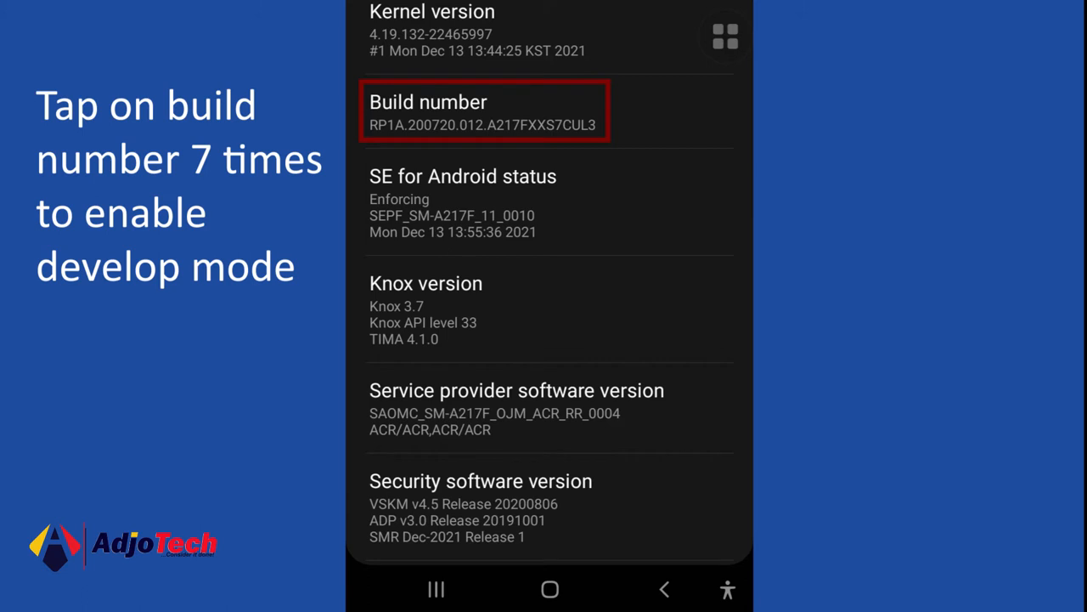
{"action": "left_click", "coordinate": [484, 111]}
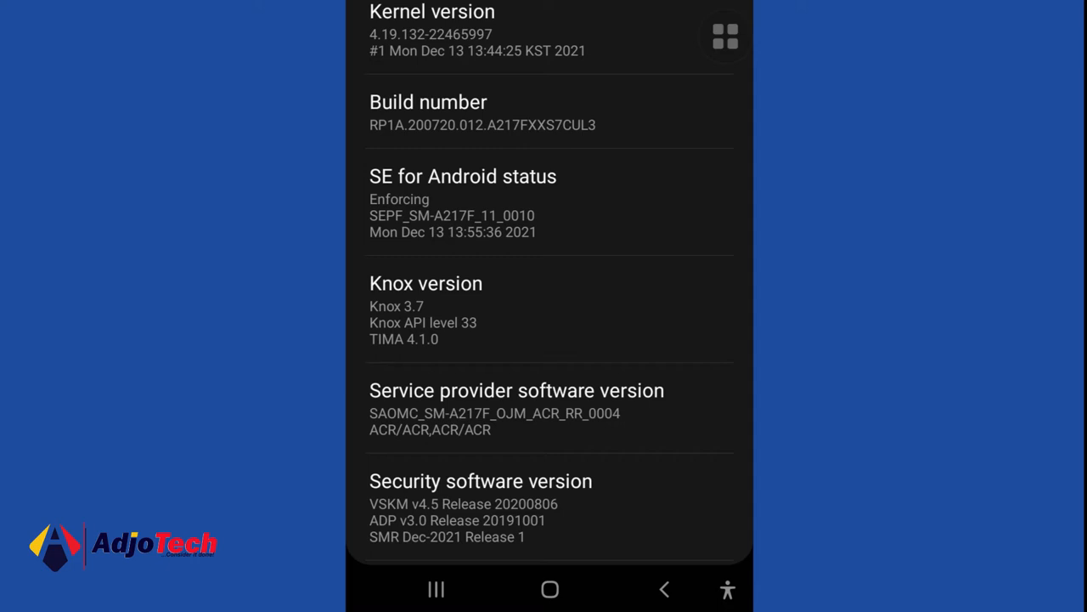
- Keep tapping Build number until developer mode unlocks, then find Developer options in the main list
{"action": "left_click", "coordinate": [548, 112]}
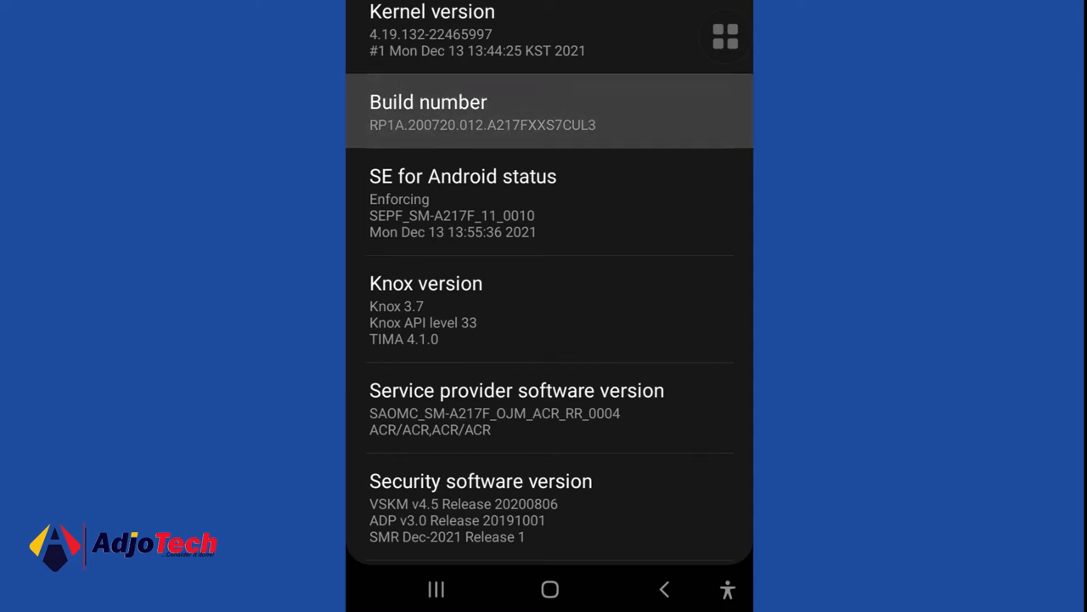
{"action": "left_click", "coordinate": [483, 110]}
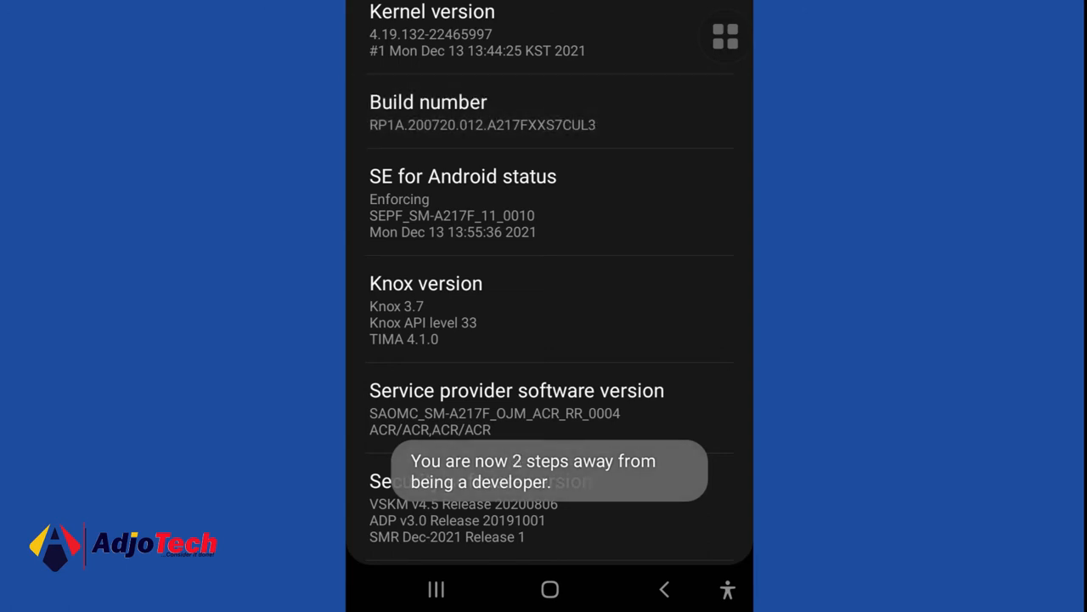
{"action": "left_click", "coordinate": [429, 102]}
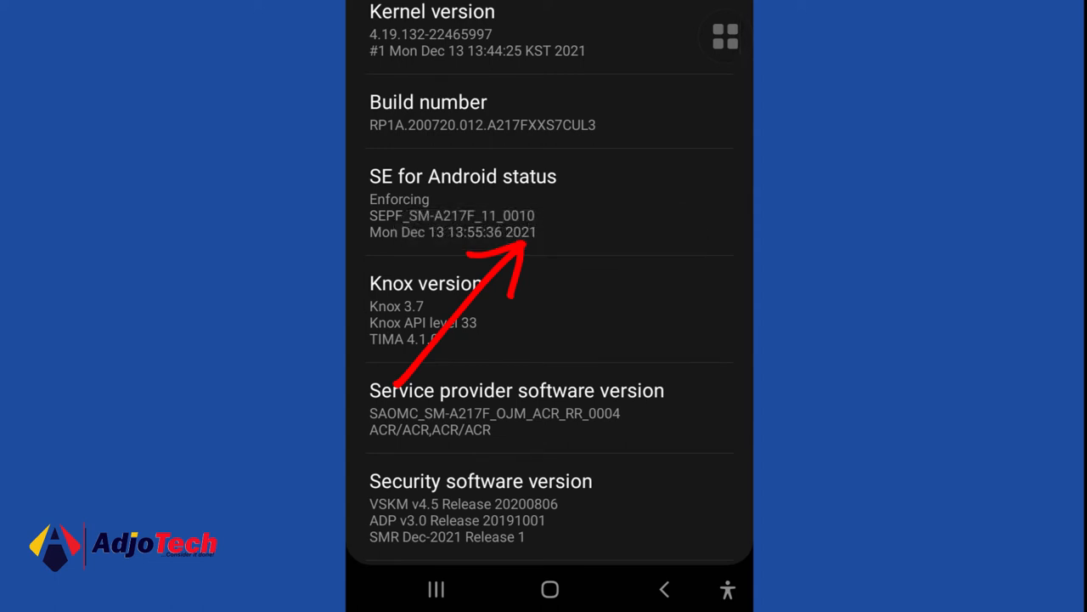
{"action": "scroll", "scroll_direction": "down", "scroll_amount": 3}
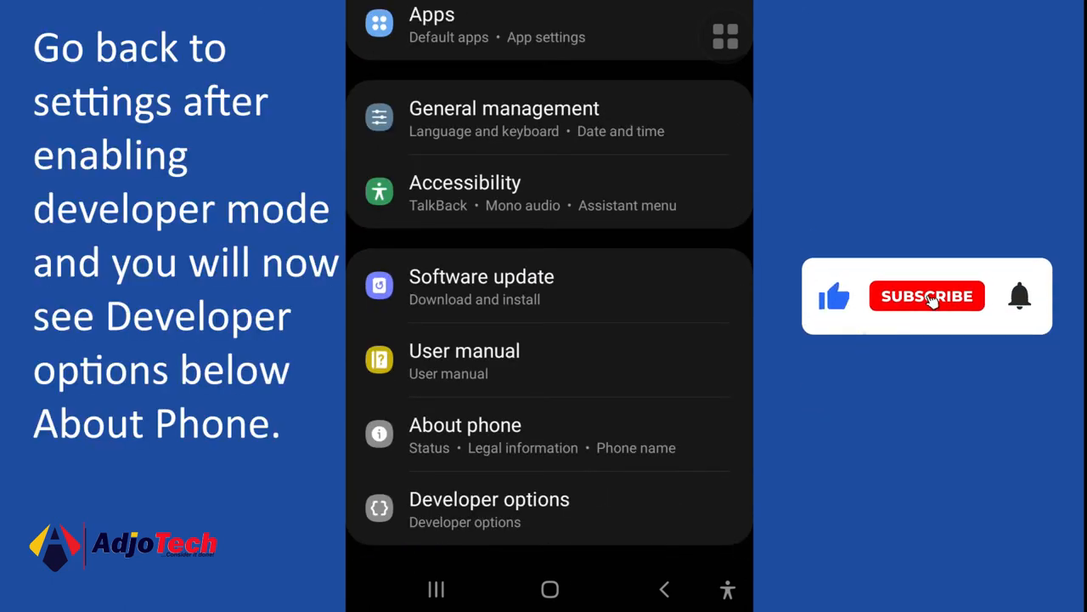
- Enter Developer options and scroll down to the Drawing section's three animation scale settings
{"action": "left_click", "coordinate": [928, 295]}
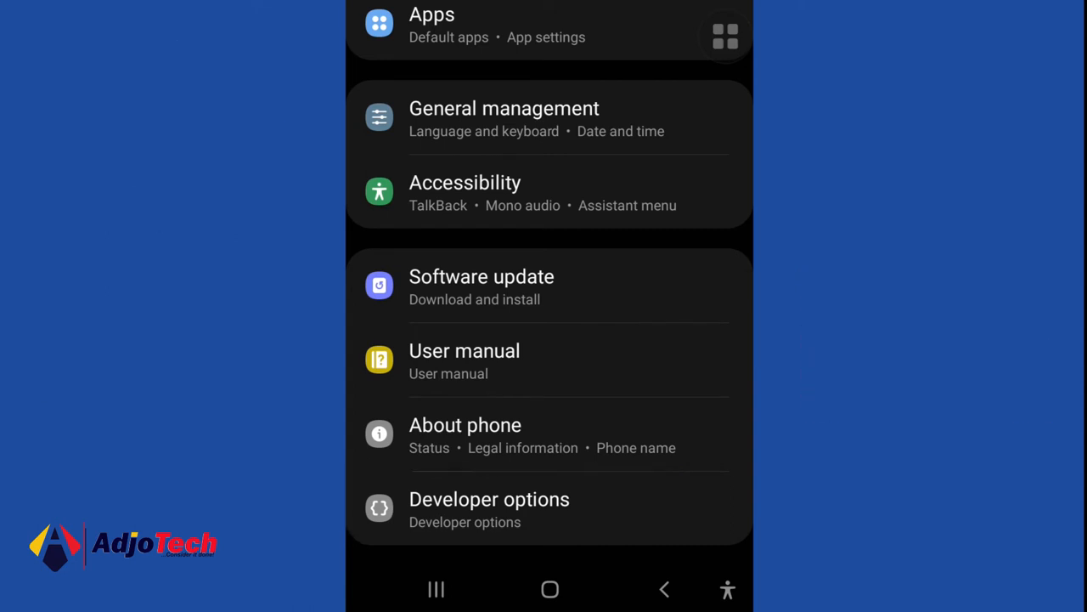
{"action": "left_click", "coordinate": [489, 510]}
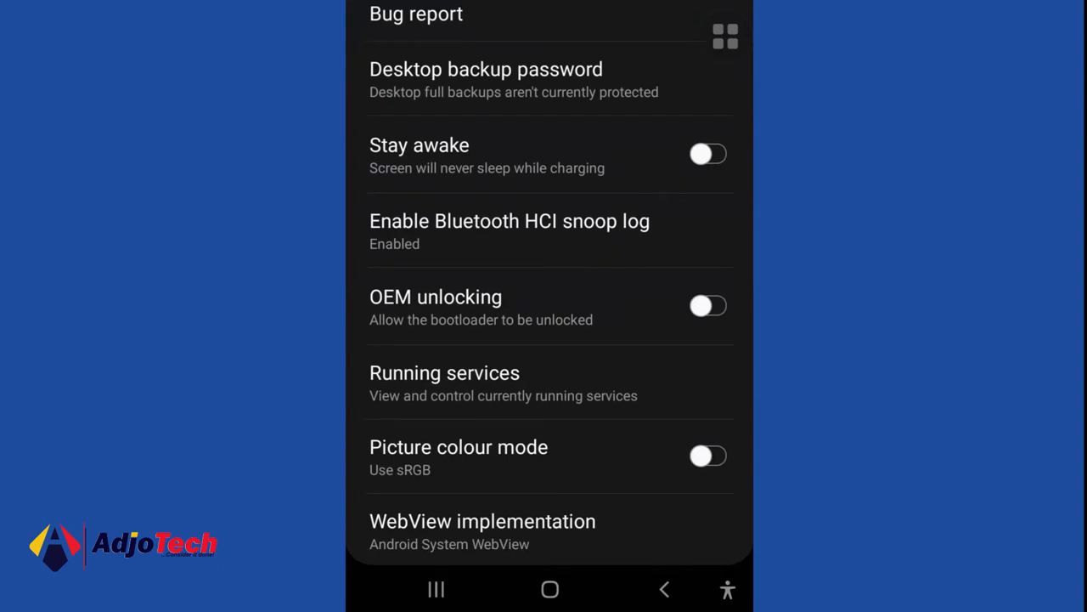
{"action": "scroll", "scroll_direction": "down", "scroll_amount": 3}
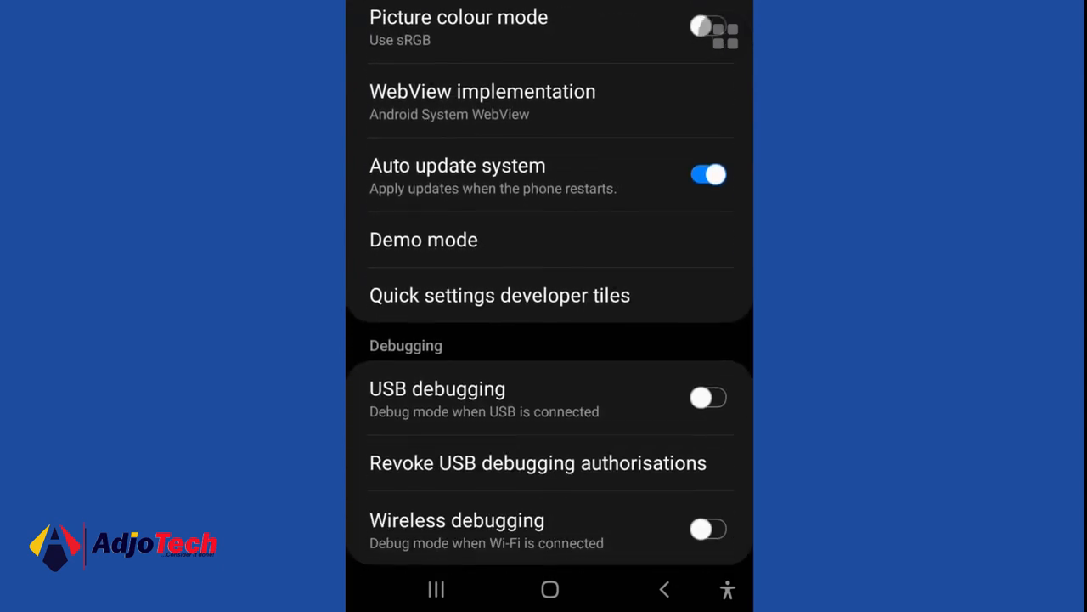
{"action": "scroll", "scroll_direction": "down", "scroll_amount": 3}
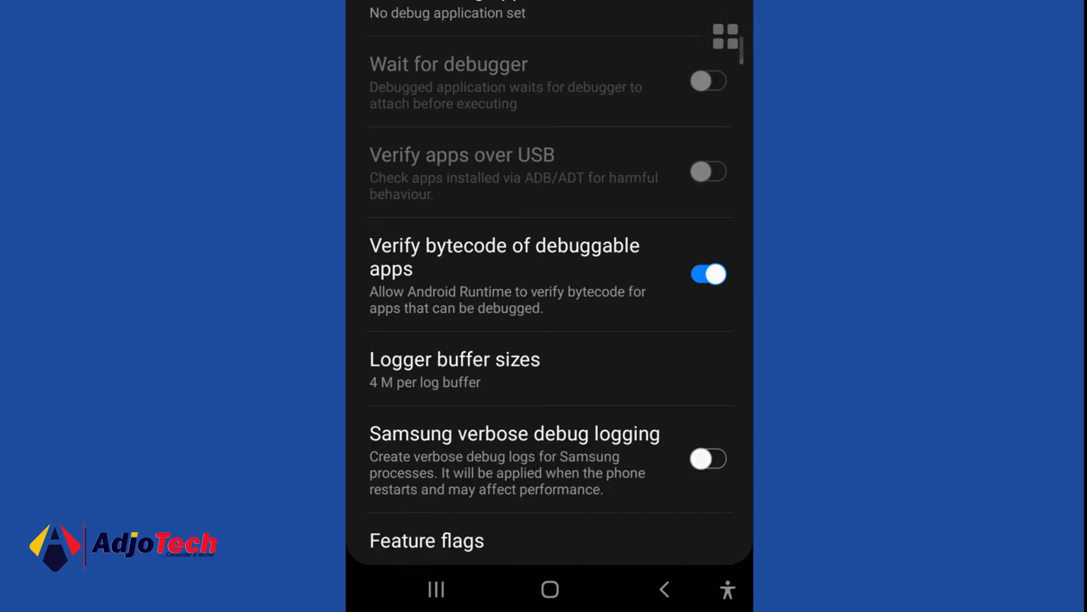
{"action": "scroll", "scroll_direction": "down", "scroll_amount": 3}
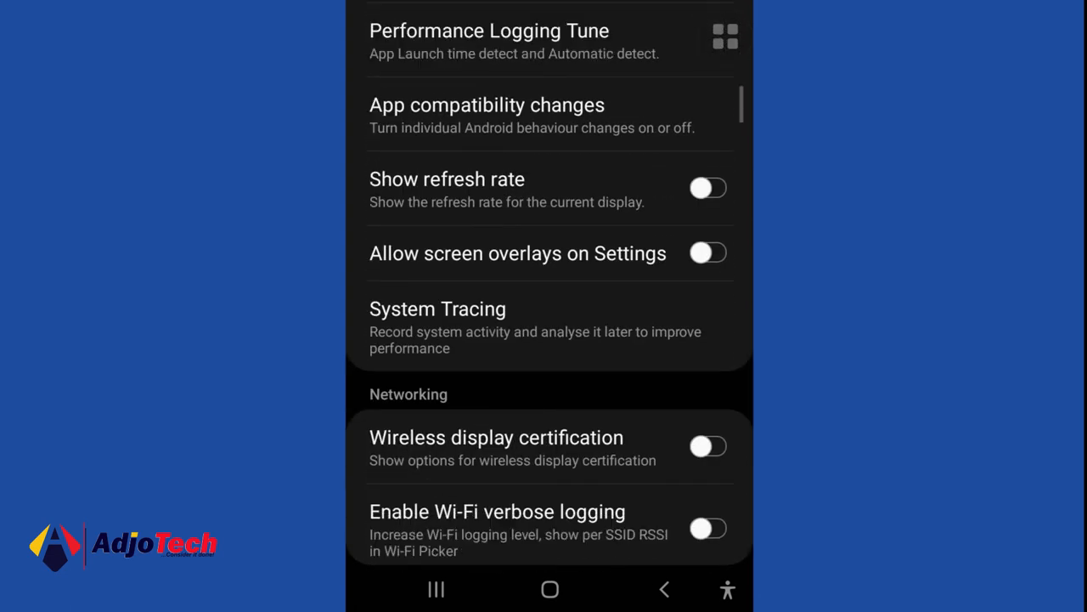
{"action": "scroll", "scroll_direction": "down", "scroll_amount": 3}
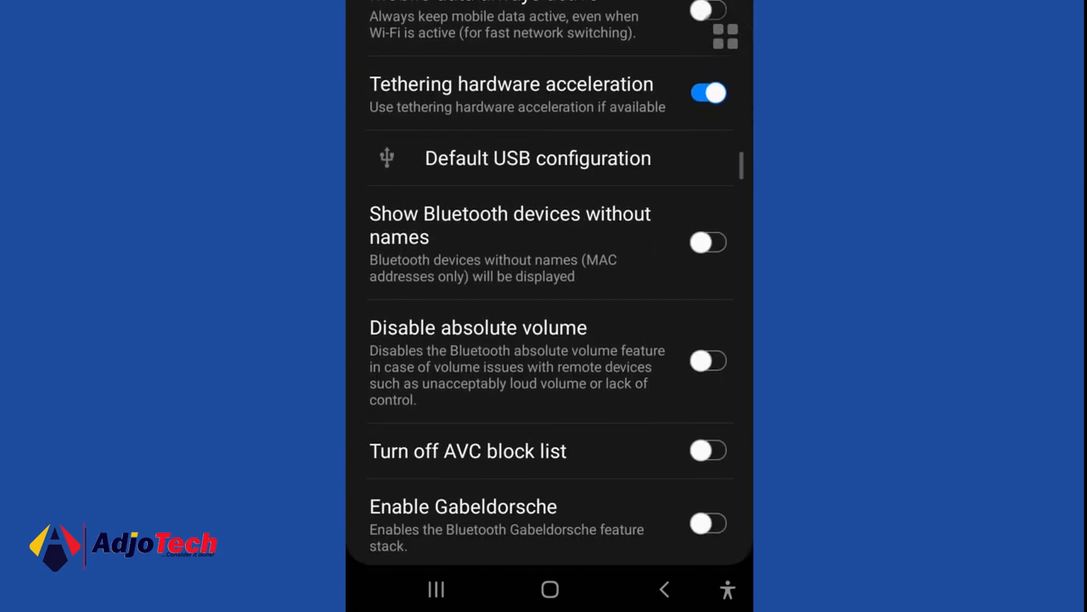
{"action": "scroll", "scroll_direction": "down", "scroll_amount": 3}
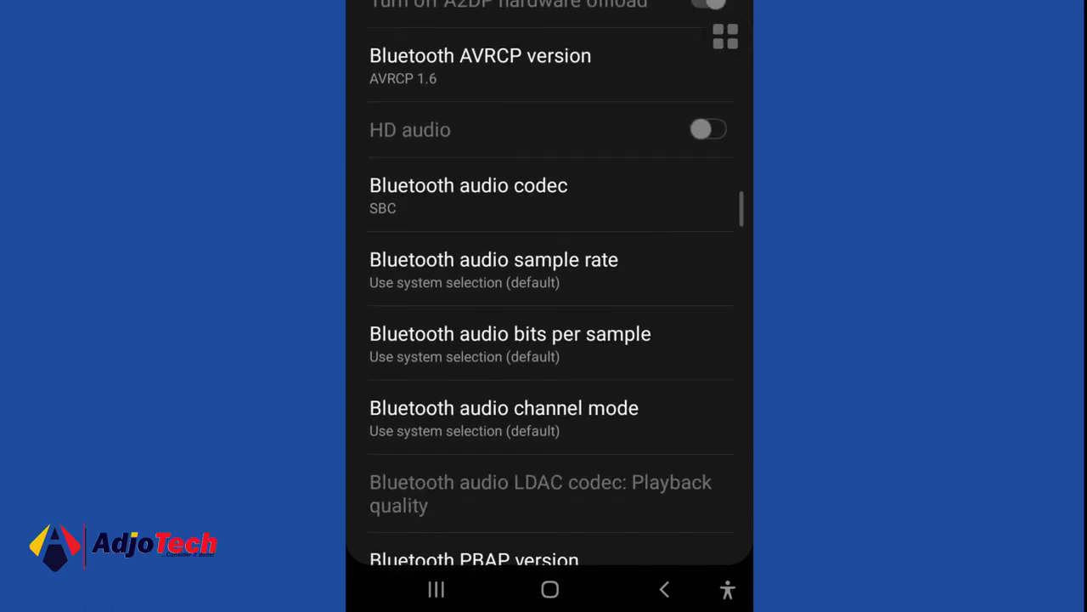
{"action": "scroll", "scroll_direction": "down", "scroll_amount": 3}
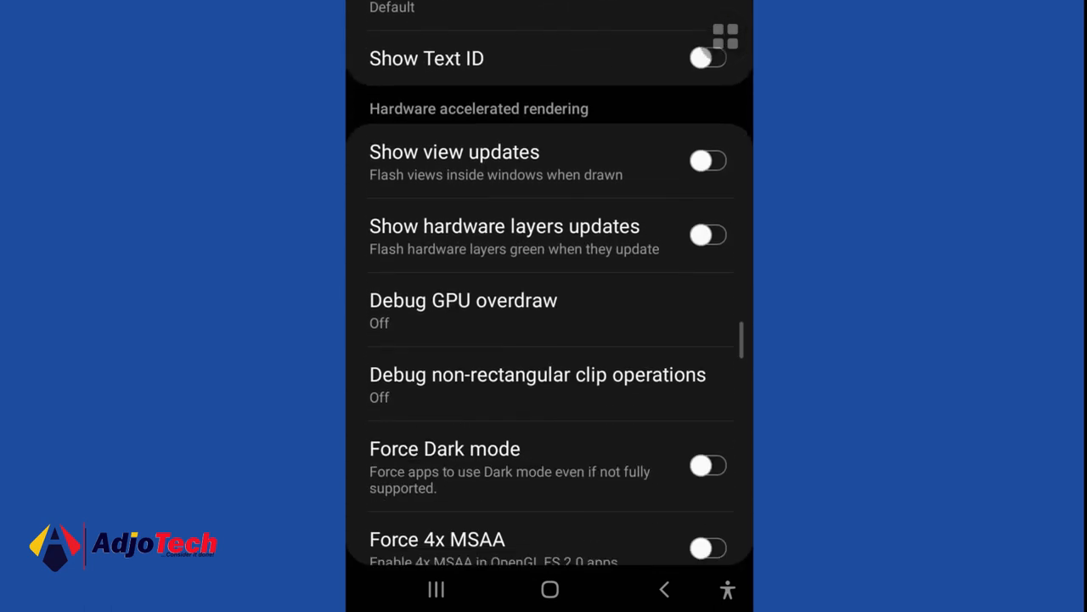
{"action": "scroll", "scroll_direction": "down", "scroll_amount": 3}
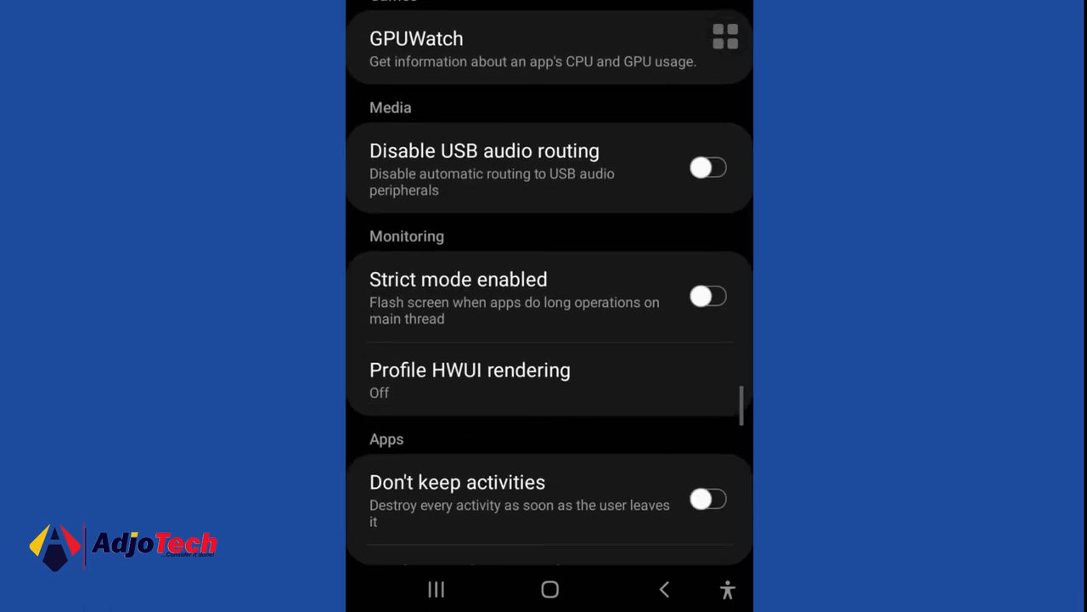
{"action": "scroll", "scroll_direction": "down", "scroll_amount": 3}
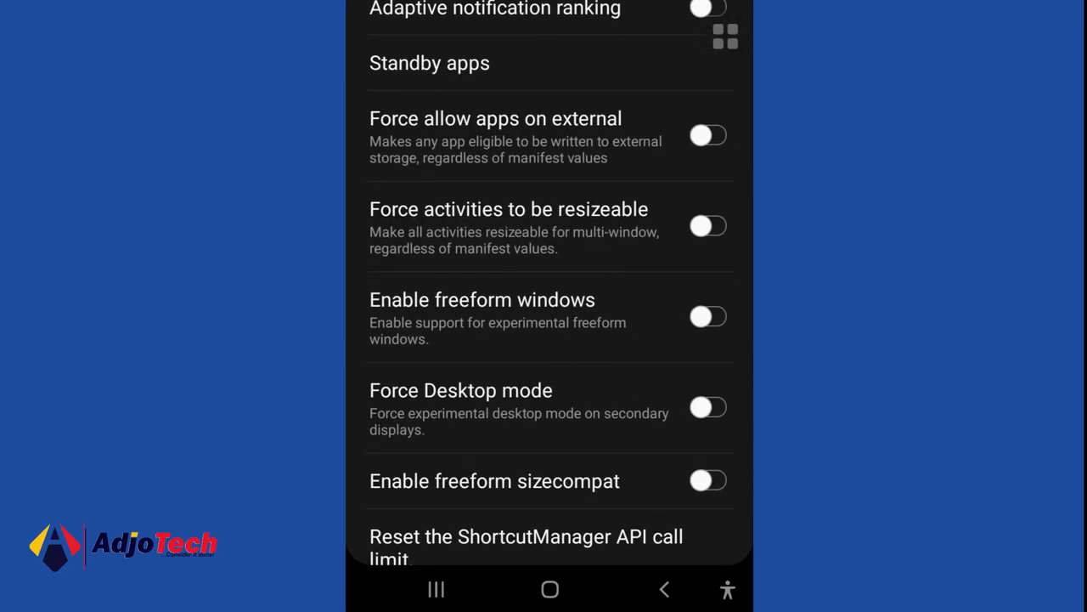
{"action": "scroll", "scroll_direction": "down", "scroll_amount": 3}
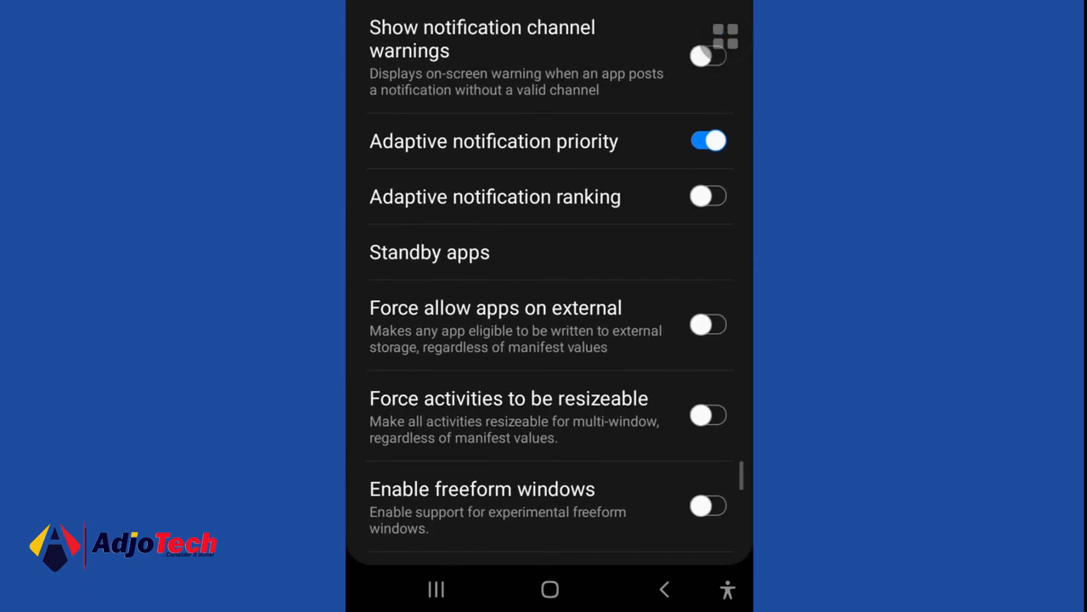
{"action": "scroll", "scroll_direction": "down", "scroll_amount": 3}
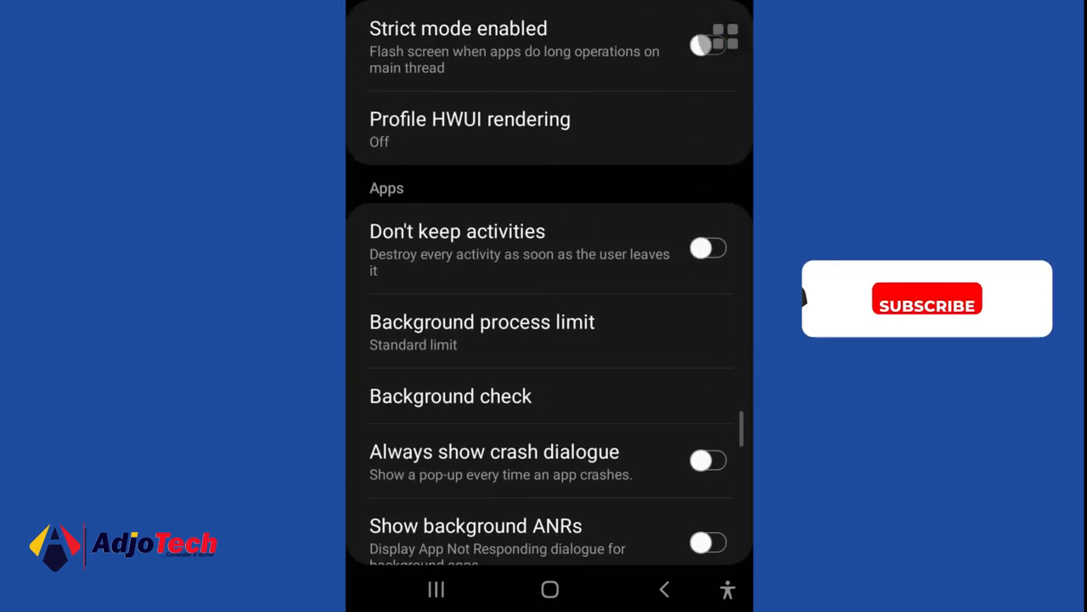
{"action": "scroll", "scroll_direction": "down", "scroll_amount": 3}
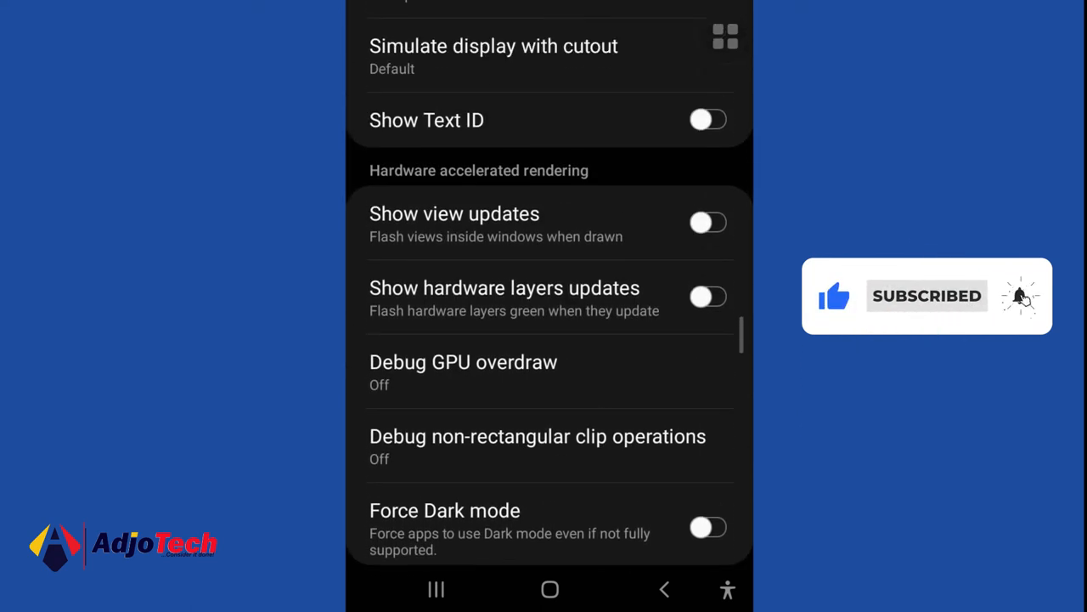
{"action": "scroll", "scroll_direction": "down", "scroll_amount": 3}
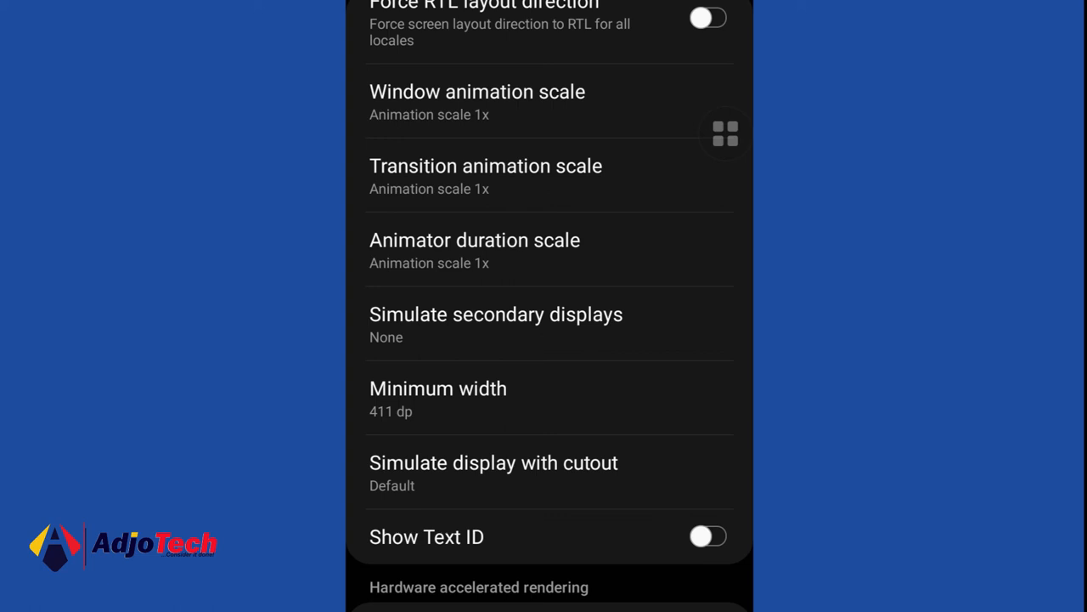
- Set Window animation, Transition animation and Animator duration scales each to .5x
{"action": "left_click", "coordinate": [476, 92]}
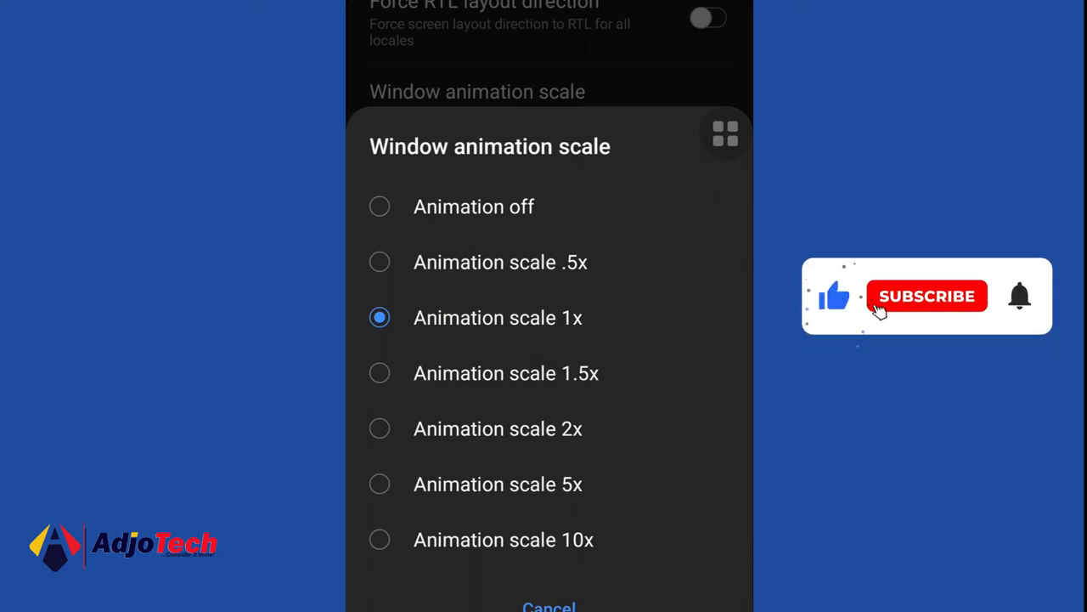
{"action": "left_click", "coordinate": [928, 295]}
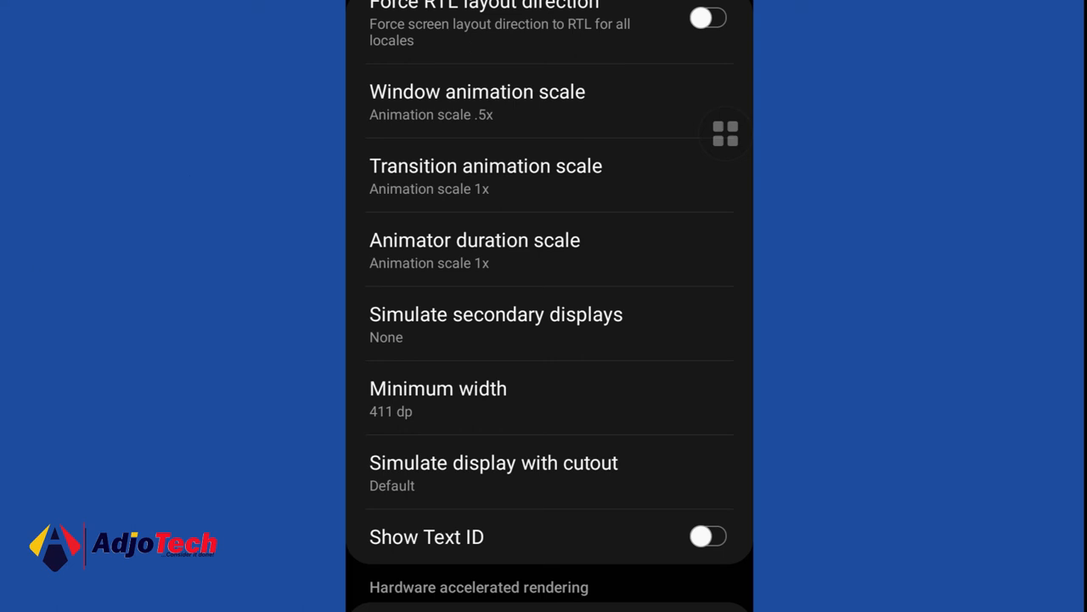
{"action": "left_click", "coordinate": [486, 166]}
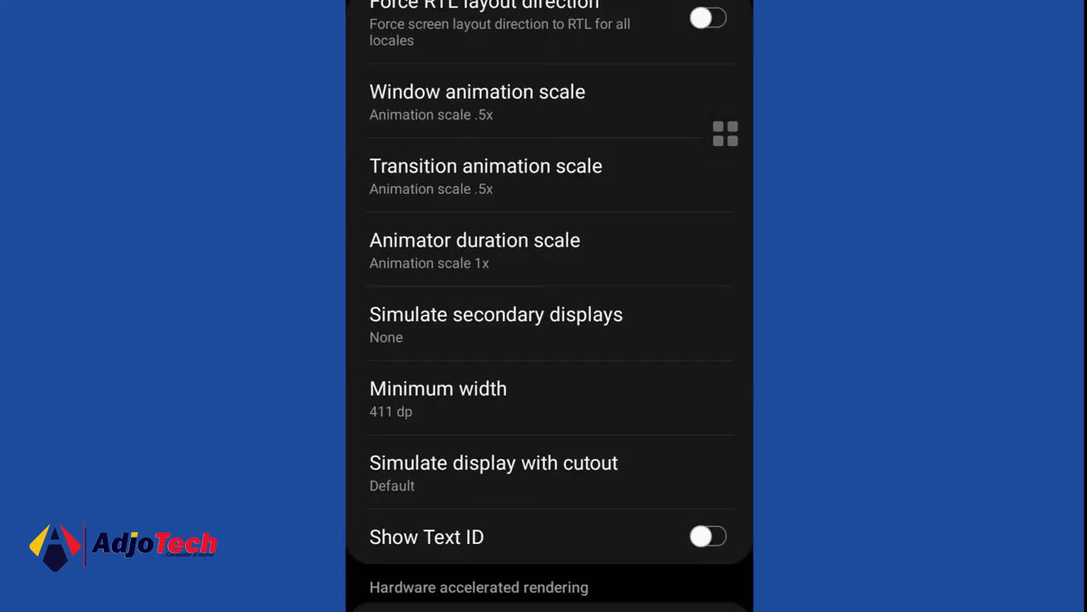
{"action": "left_click", "coordinate": [474, 241]}
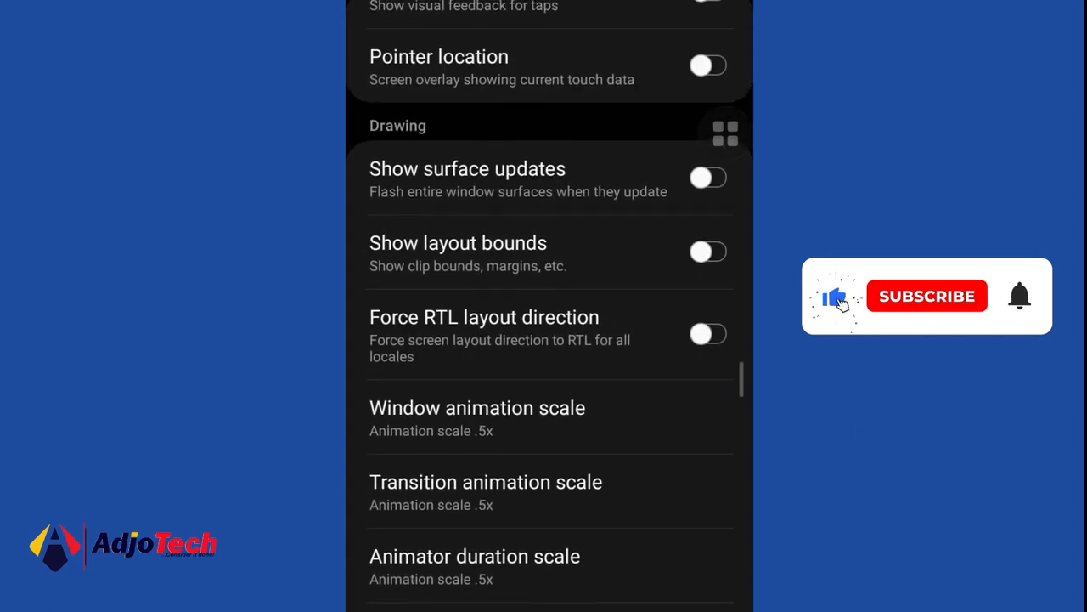
{"action": "scroll", "scroll_direction": "down", "scroll_amount": 3}
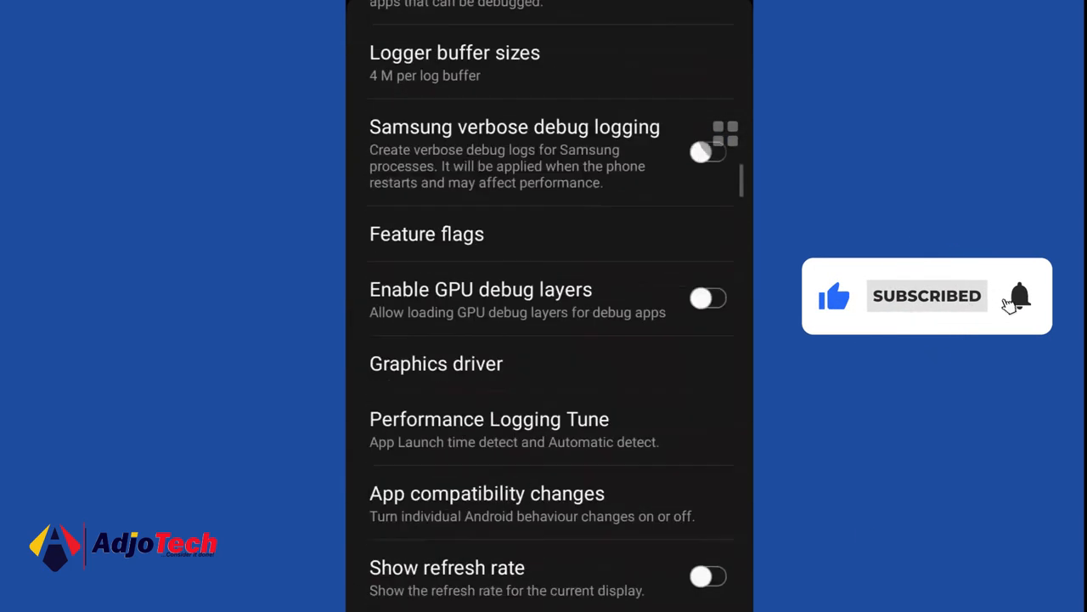